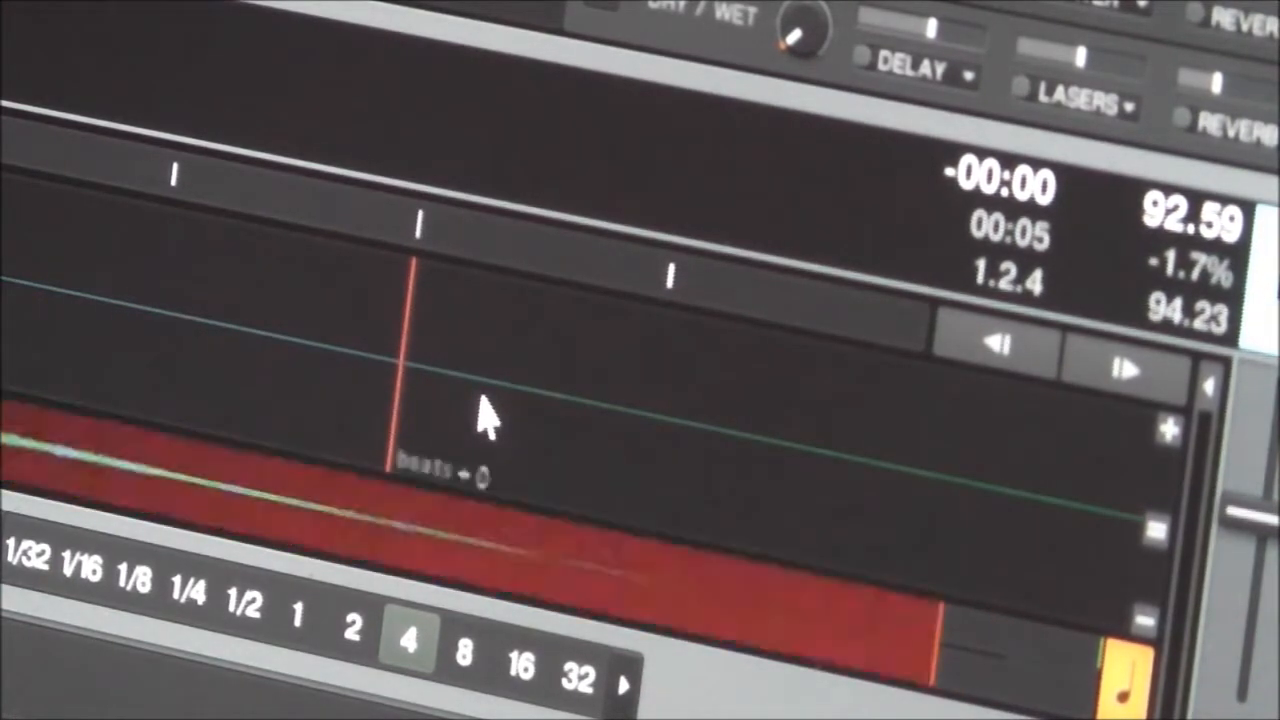
Set an 8-beat loop ending at the playhead, shading the looped section green in the waveform
click(464, 656)
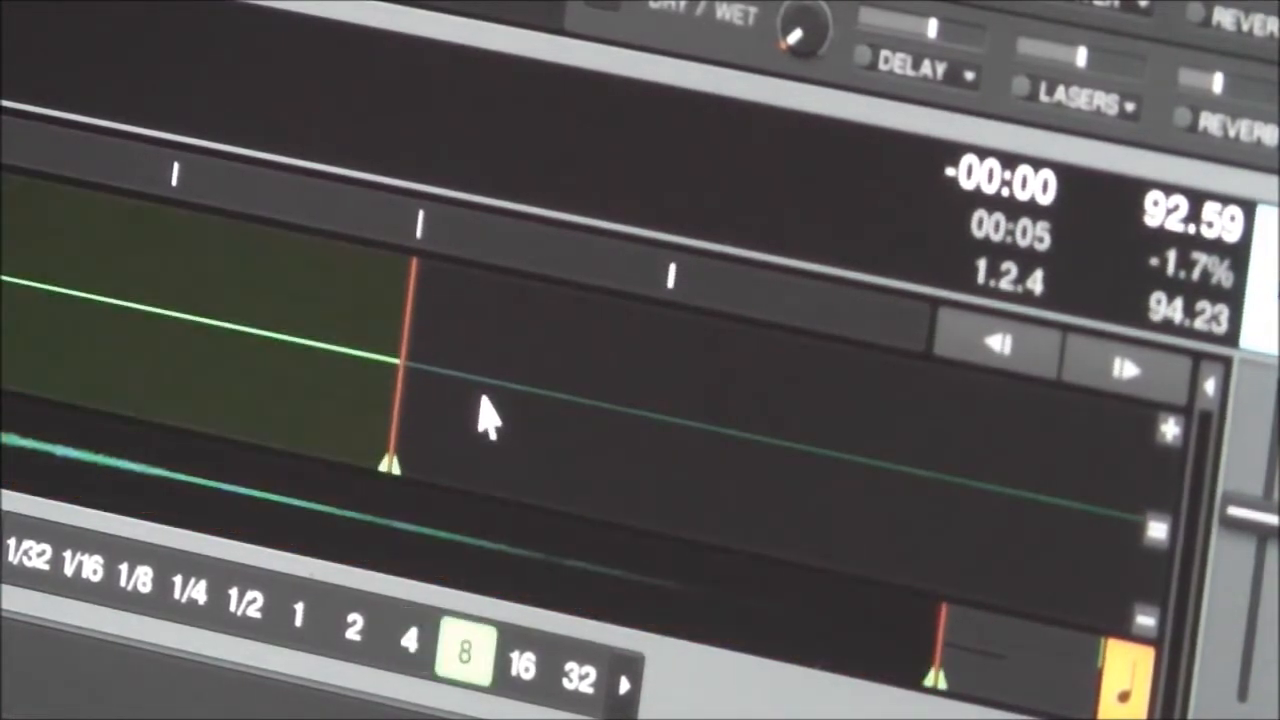